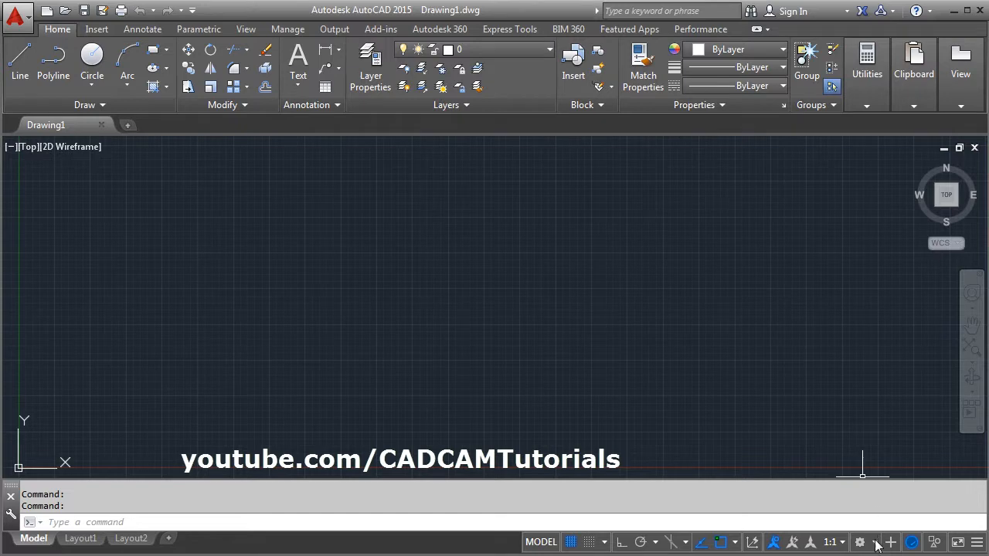
Switch to the 3D Modeling workspace and view the drawing from SE Isometric.
click(860, 541)
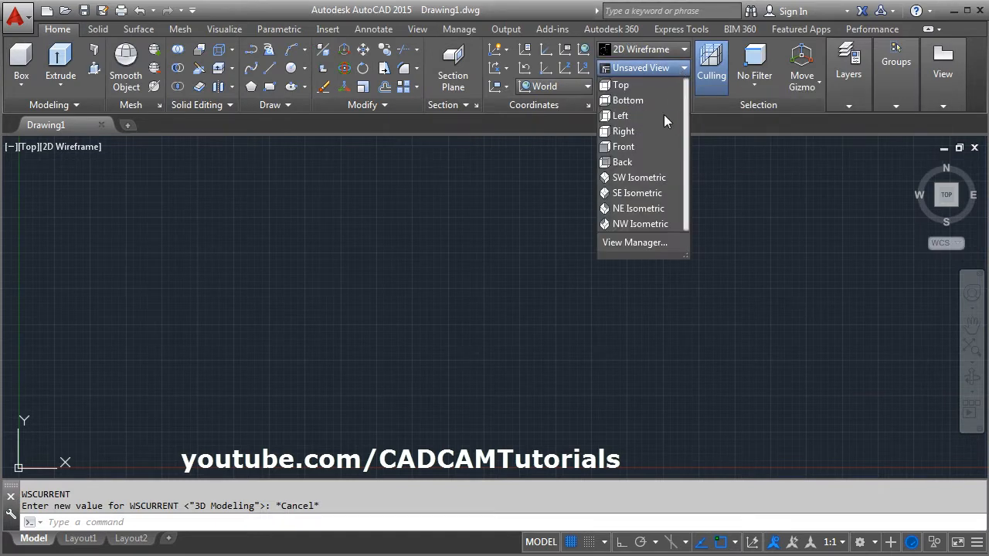
click(636, 192)
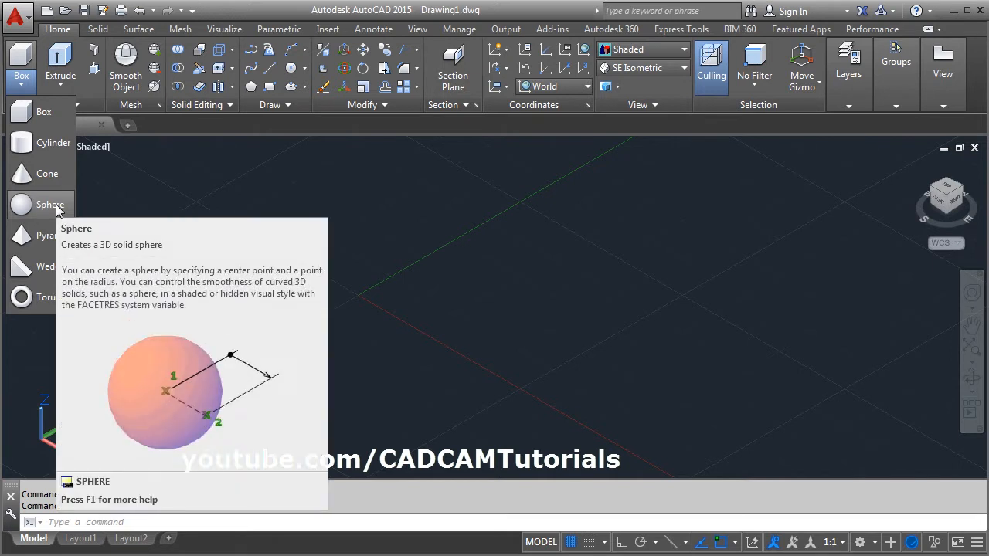
Create a radius-3 sphere, then a second sphere of diameter 5 beside it.
click(50, 204)
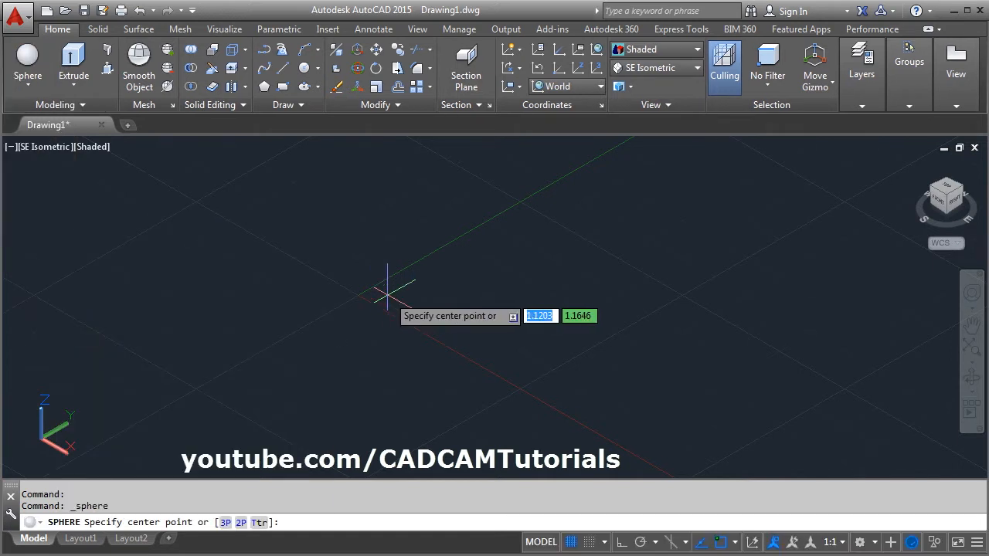
click(387, 294)
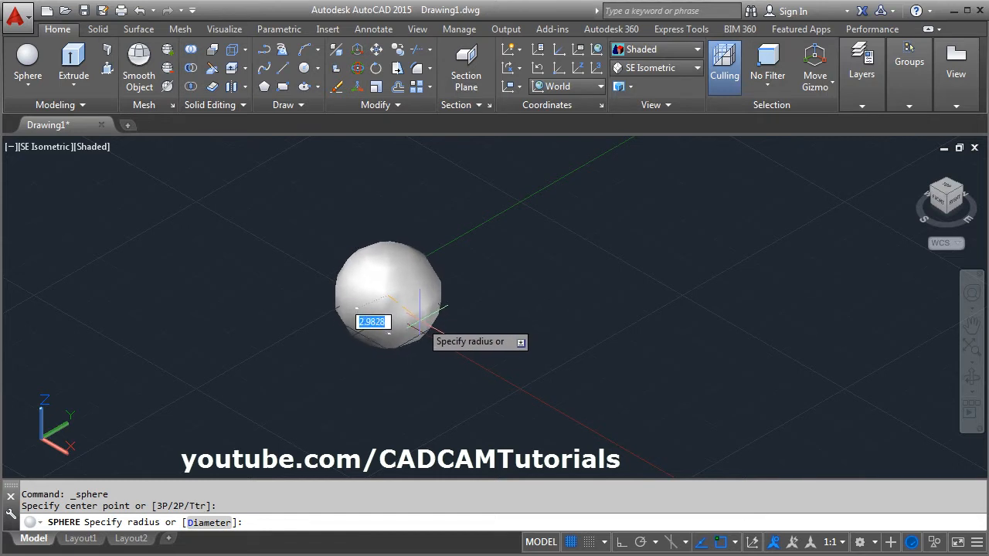
text(3)
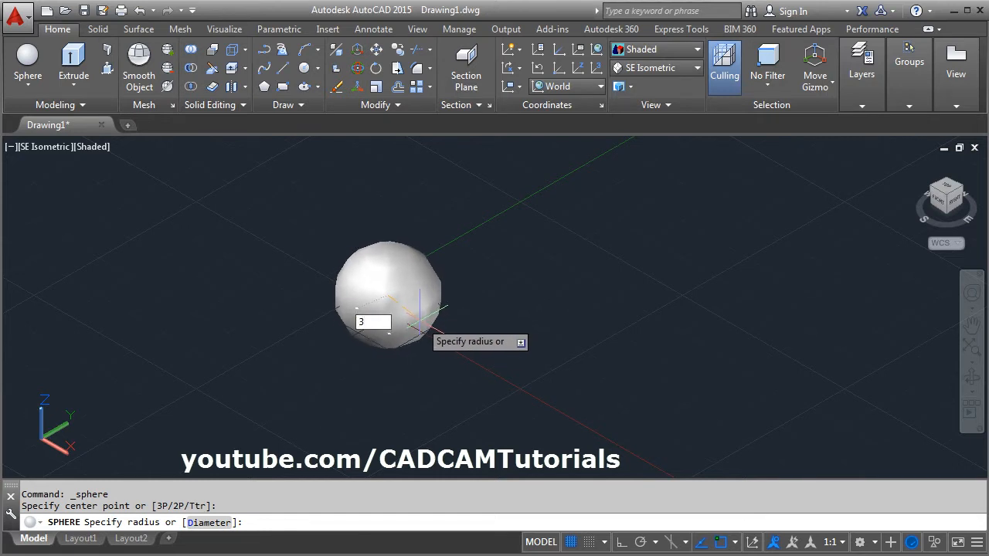
key(Return)
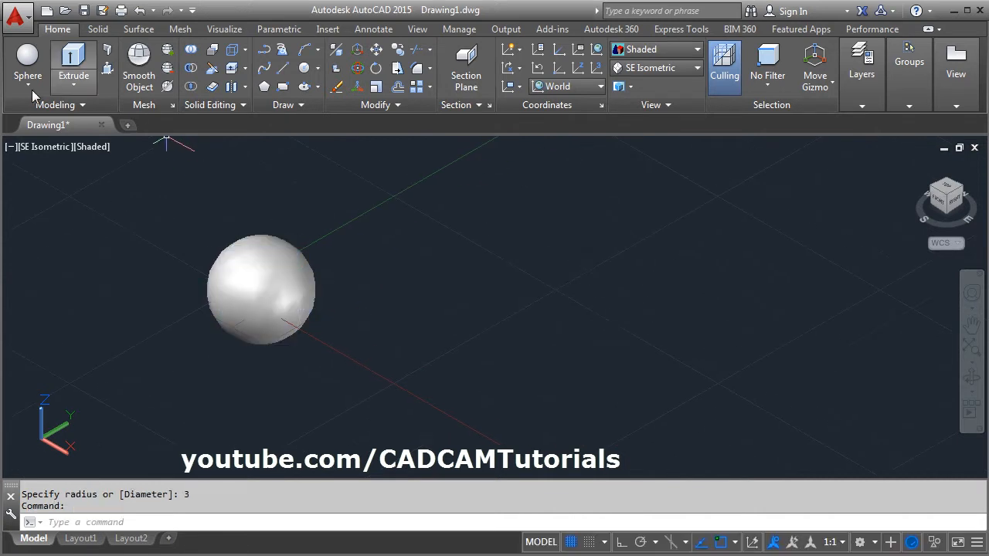
click(27, 62)
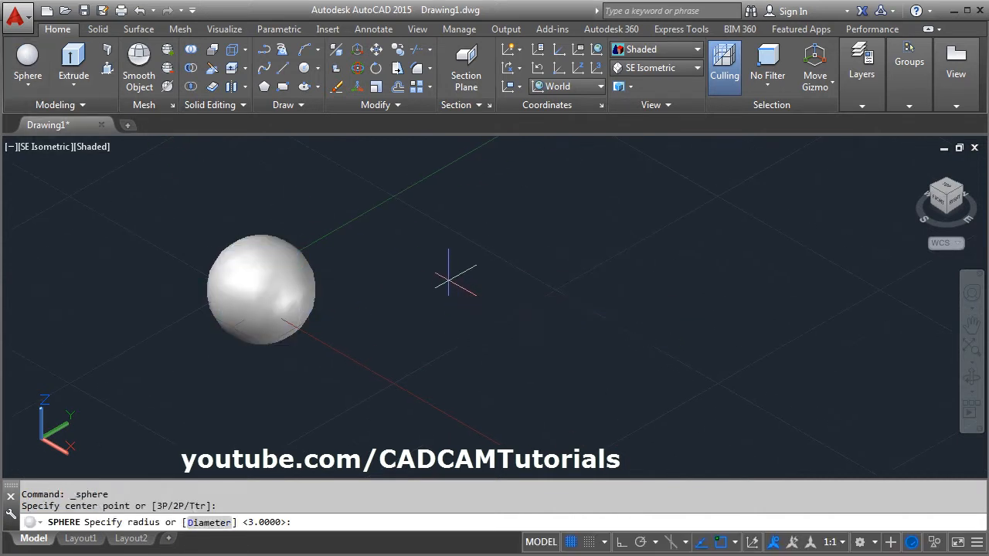
click(456, 278)
text(D)
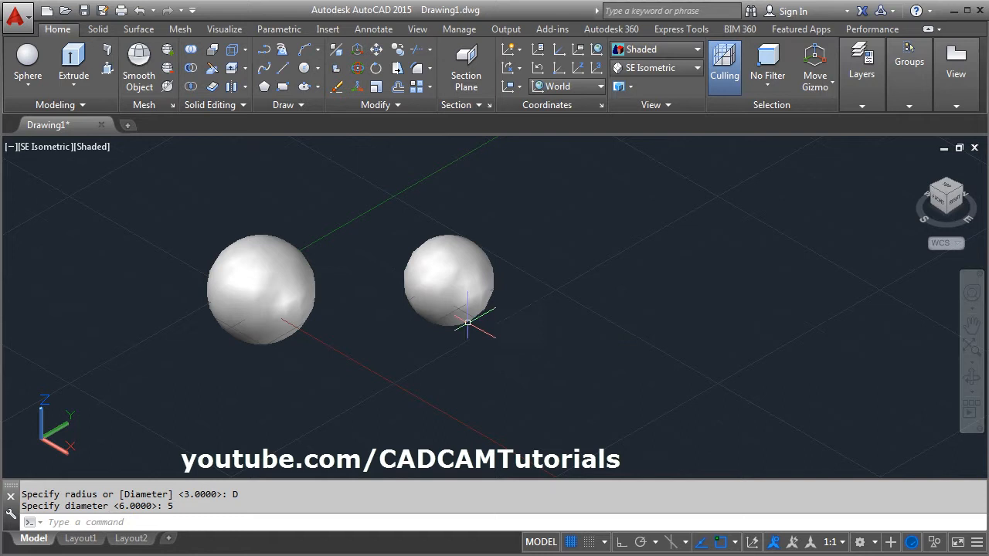
Draw a Box with the Cube option and 5-unit sides beside the two spheres.
click(27, 58)
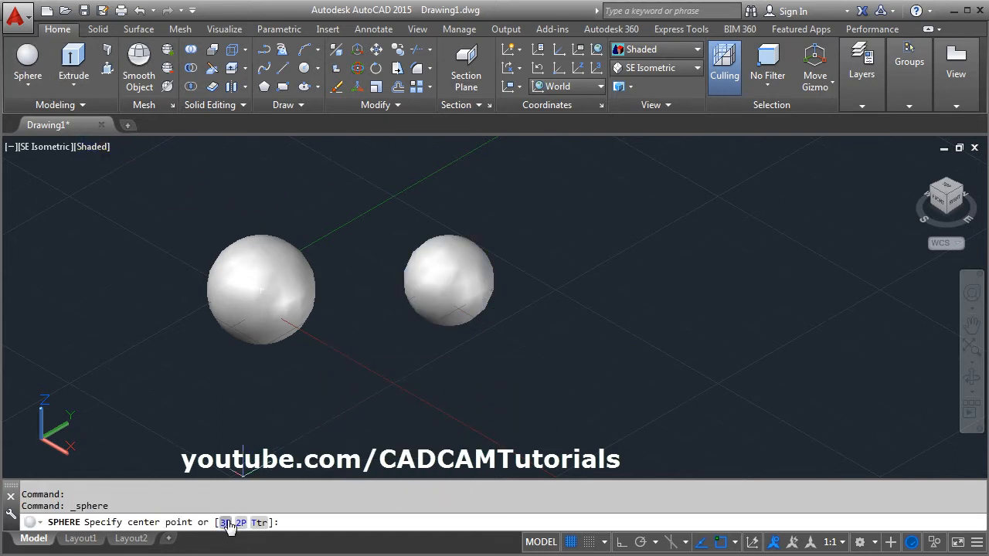
mouse_move(549, 328)
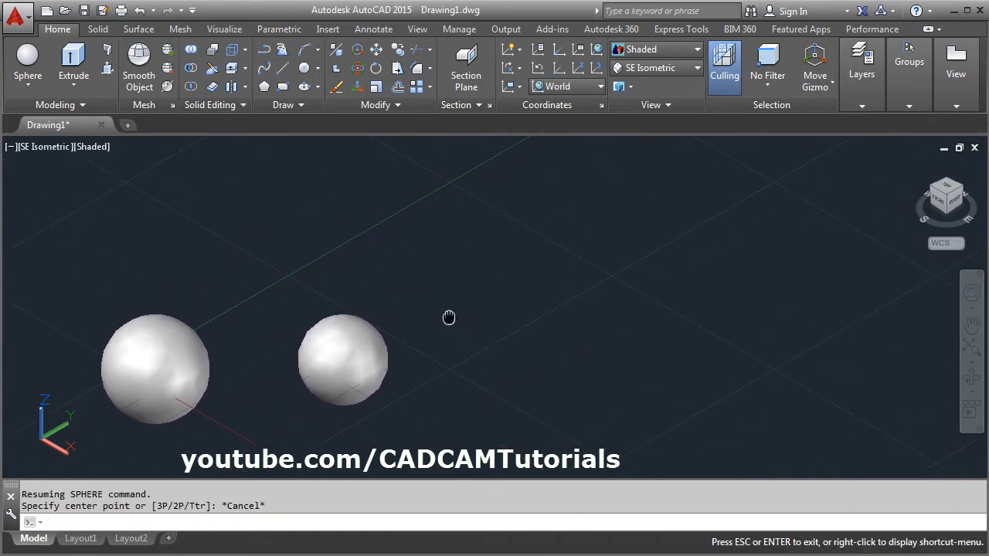
click(27, 89)
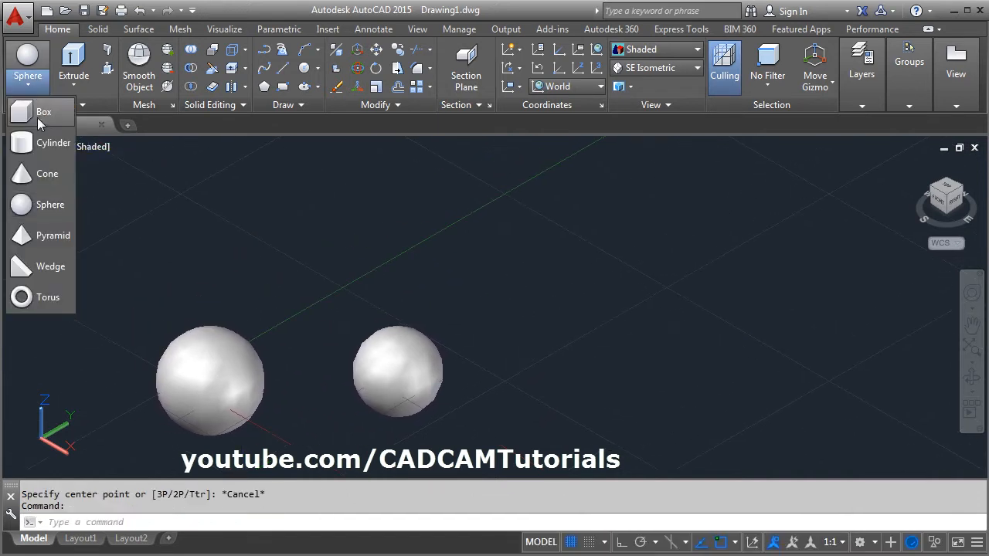
click(43, 112)
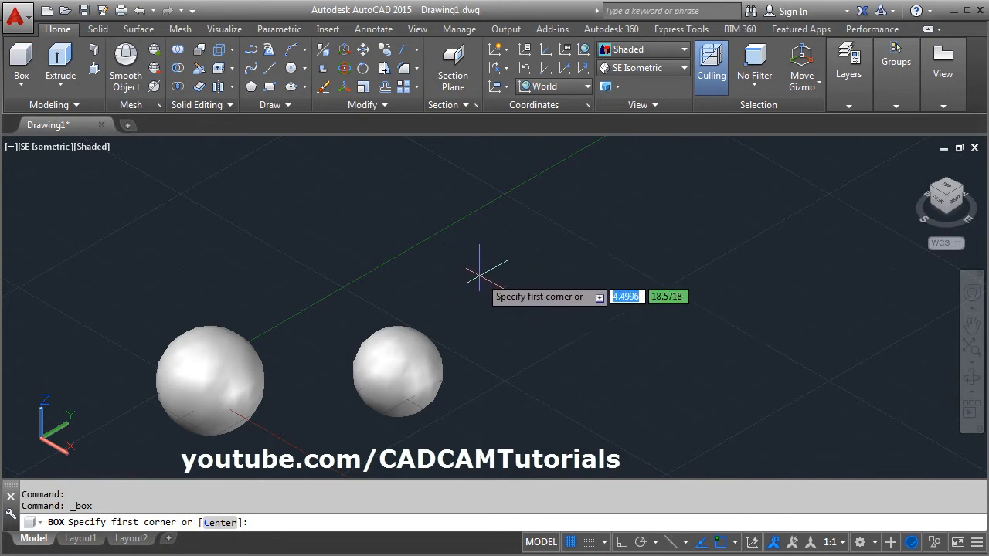
click(485, 272)
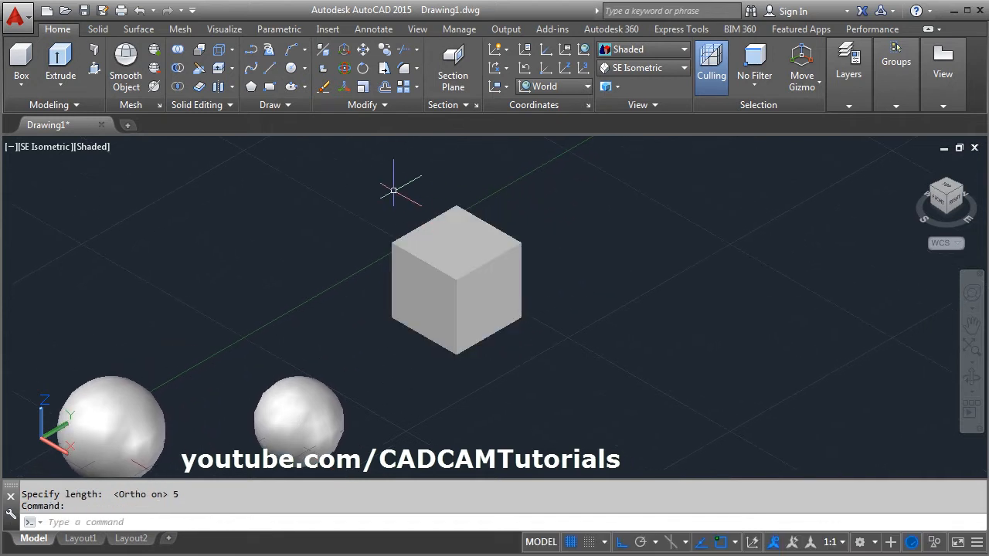
click(21, 61)
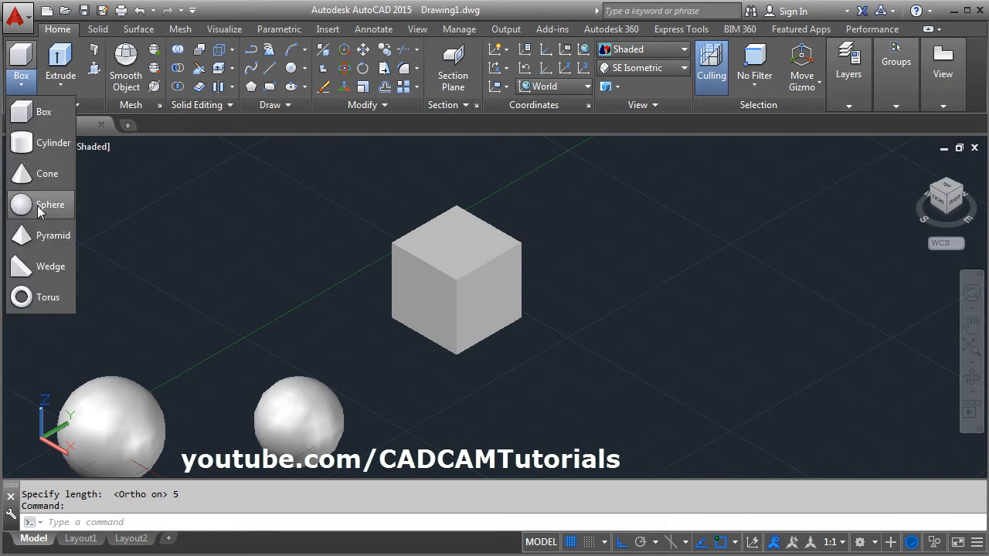
Place two spheres against the cube, one from its bottom corner edge using 2P.
click(50, 204)
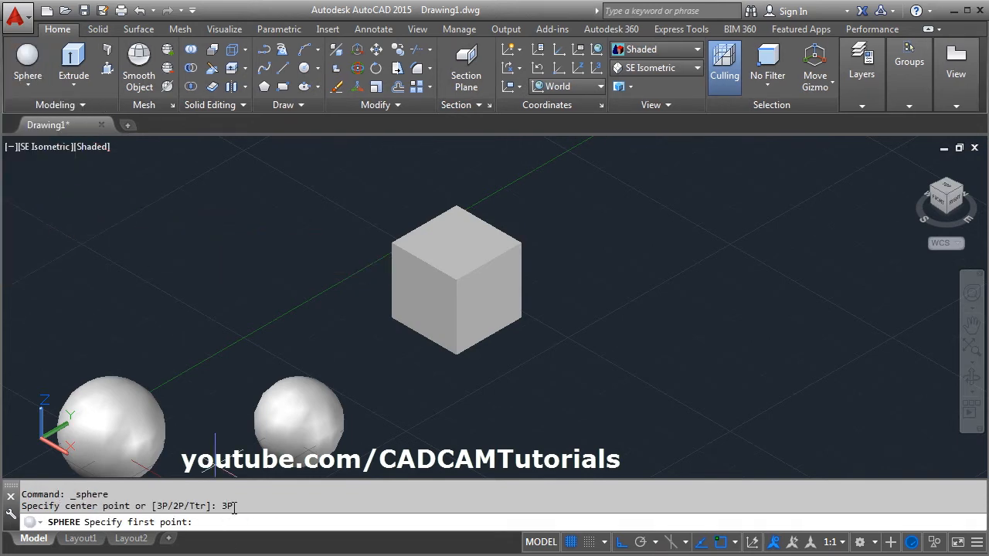
click(425, 243)
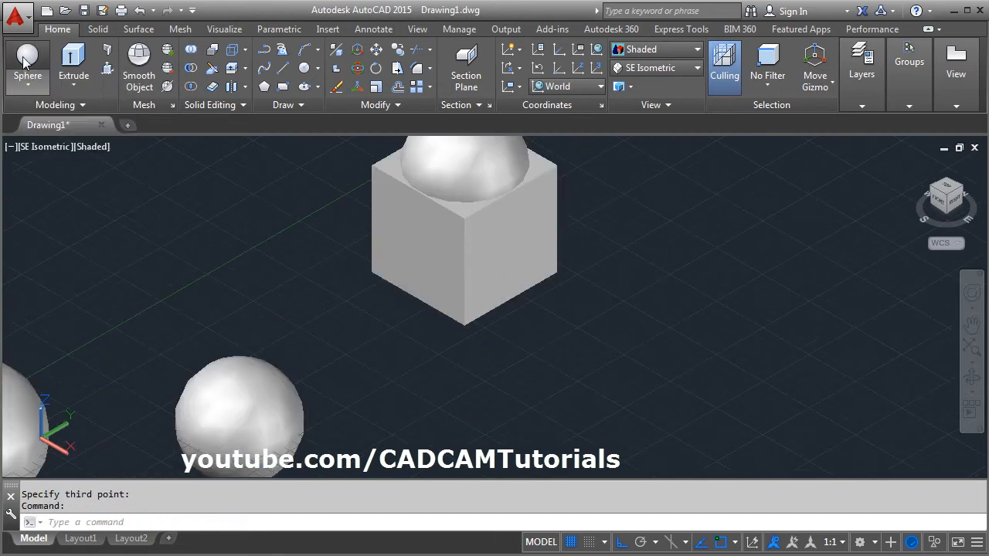
click(27, 62)
text(2P)
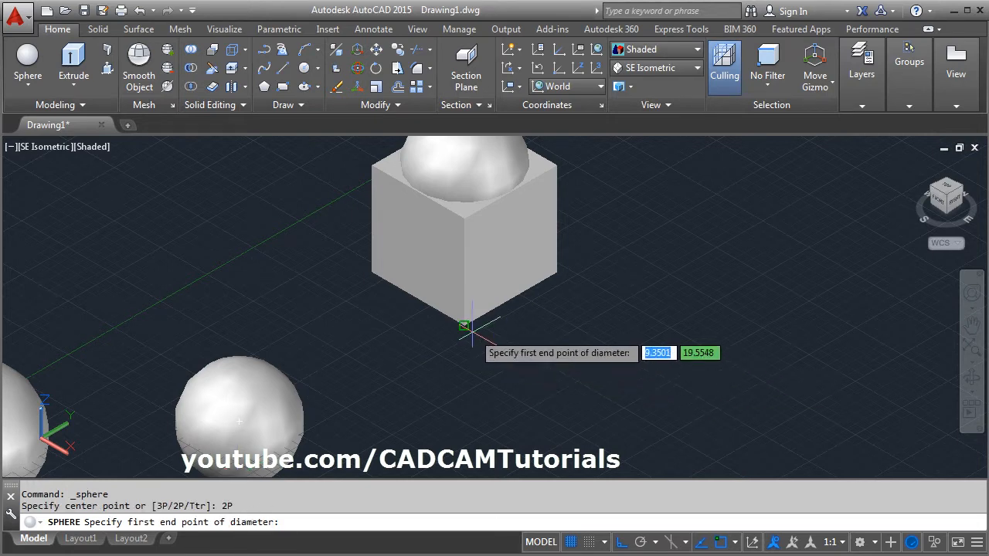
click(464, 326)
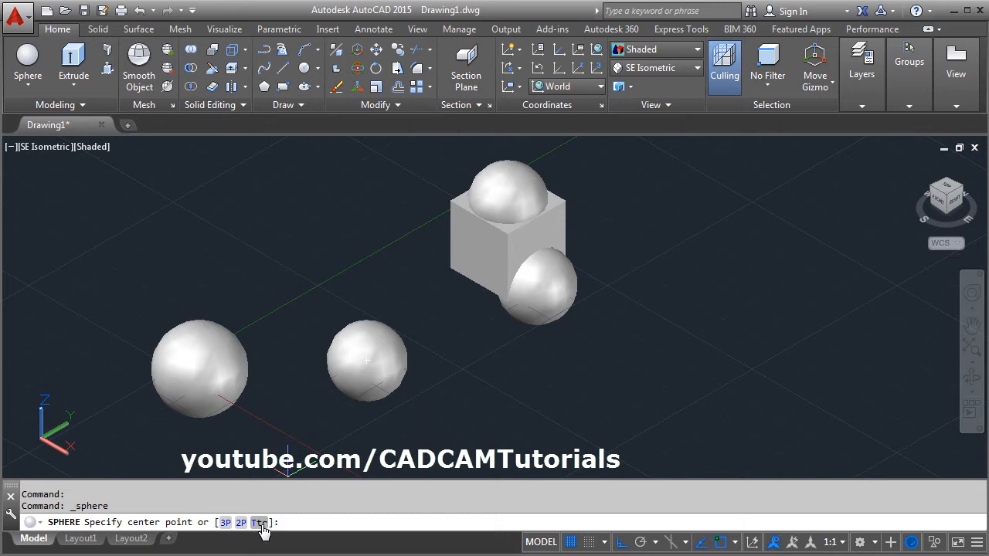
mouse_move(257, 531)
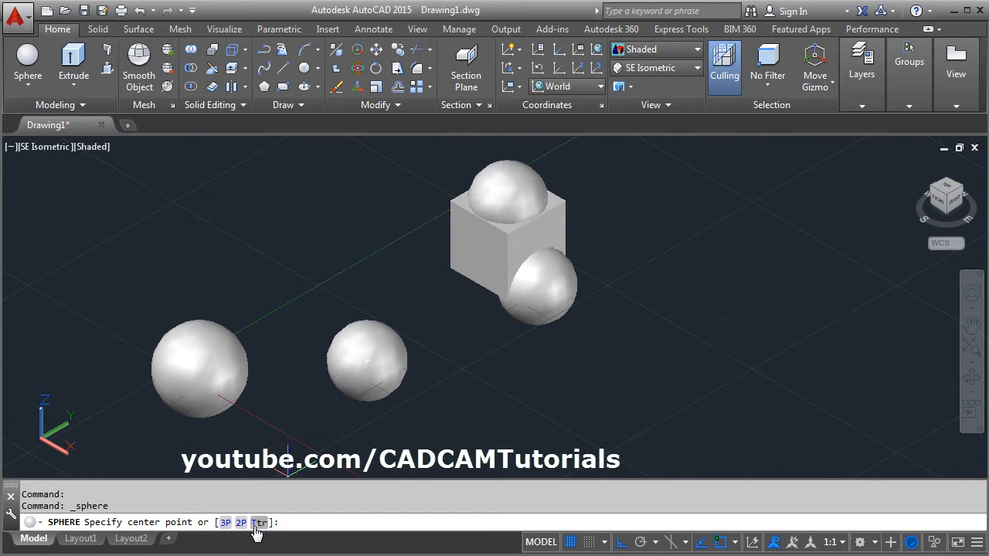
mouse_move(409, 418)
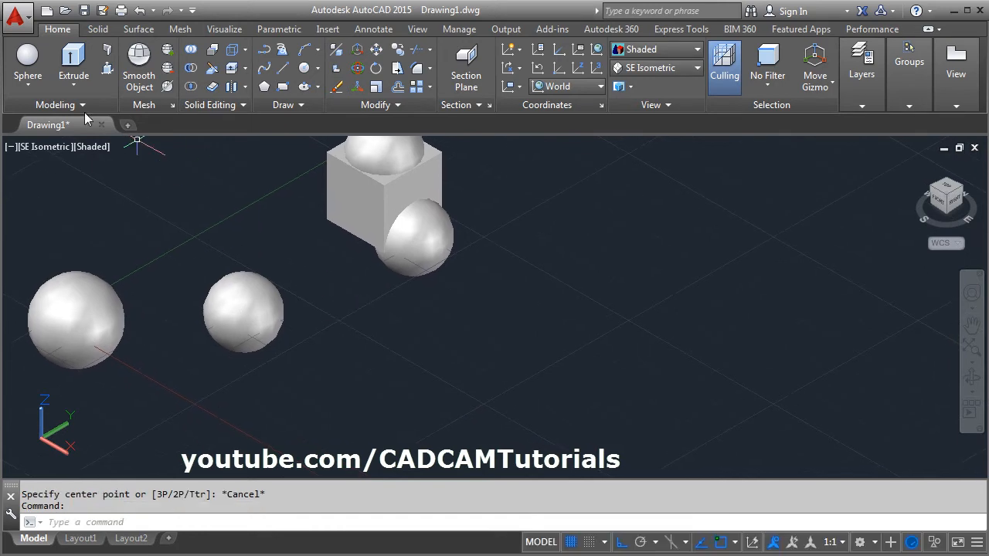
Draw a cylinder near the spheres and a cone beside it.
click(27, 81)
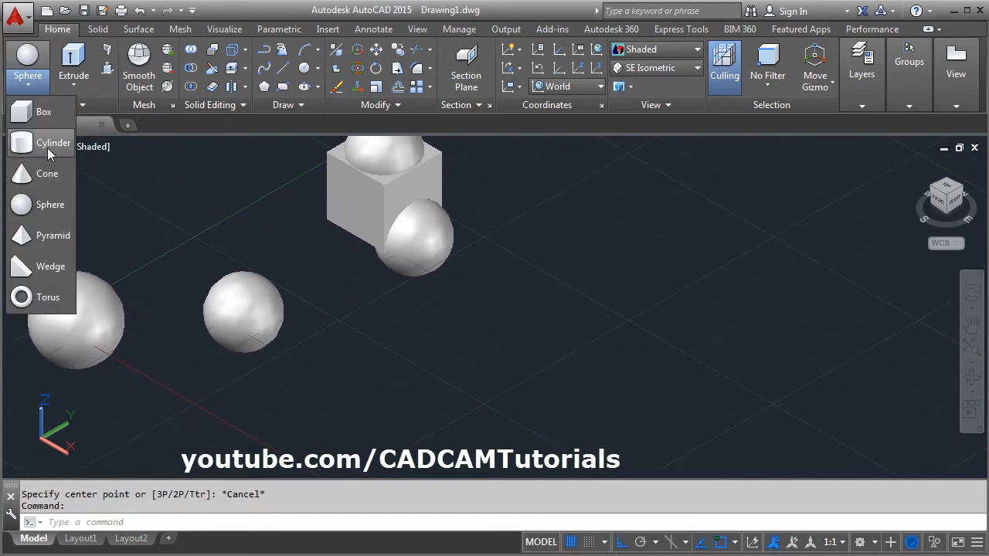
click(53, 142)
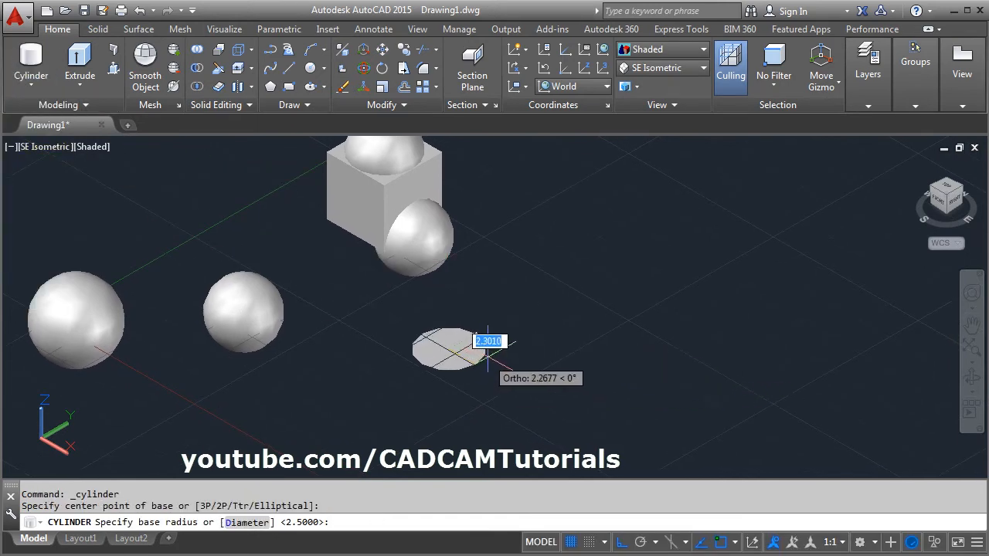
click(486, 356)
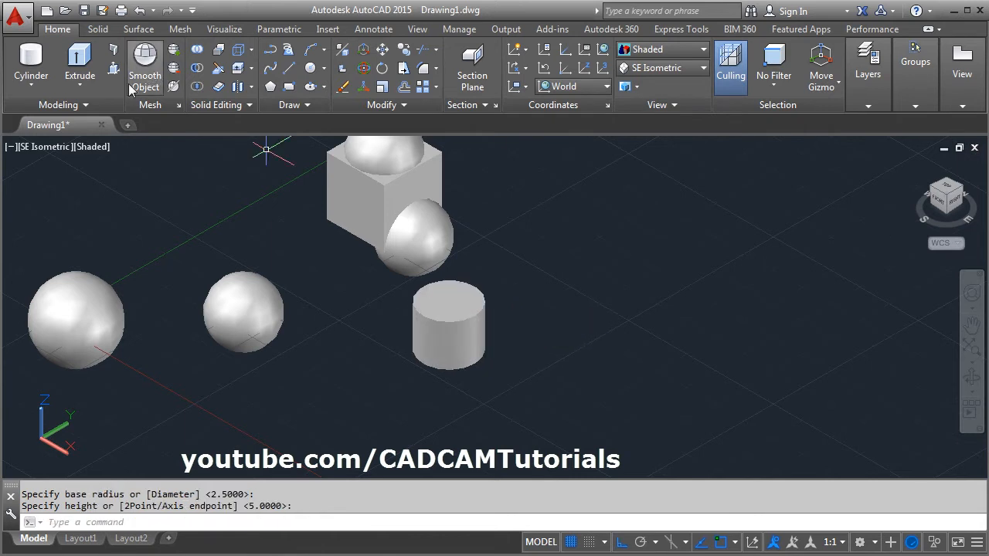
click(24, 62)
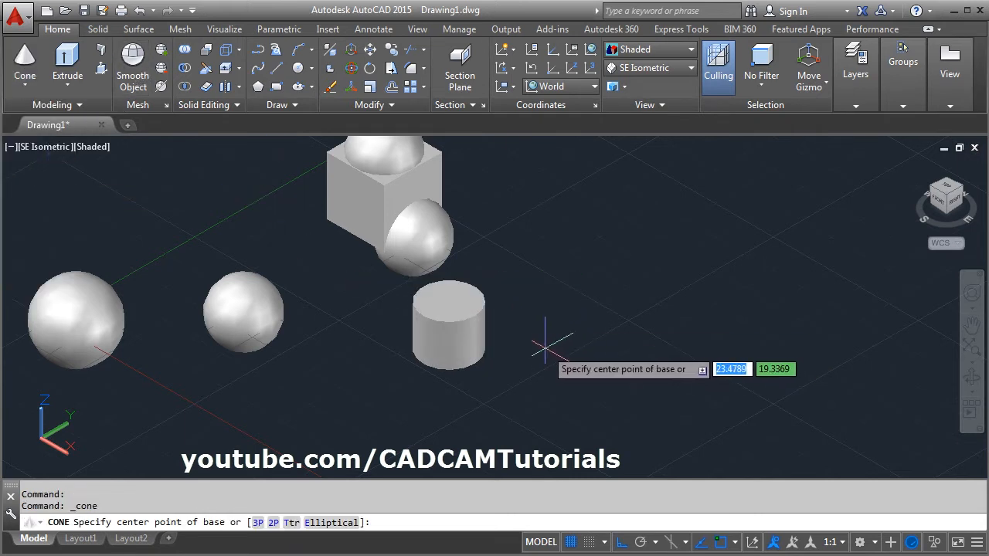
click(553, 344)
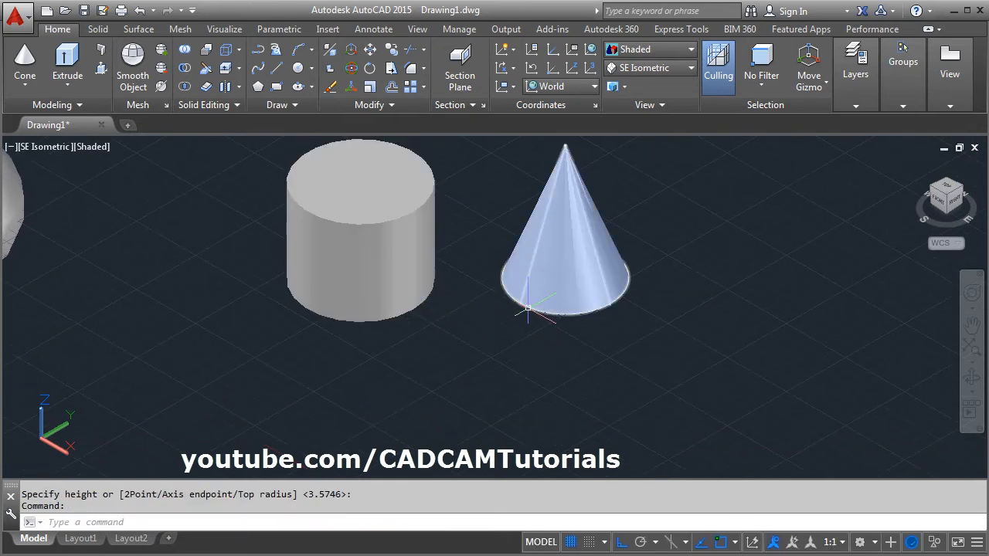
Create a Ttr sphere tangent to the cylinder and cone, with 3D Osnap off.
click(24, 65)
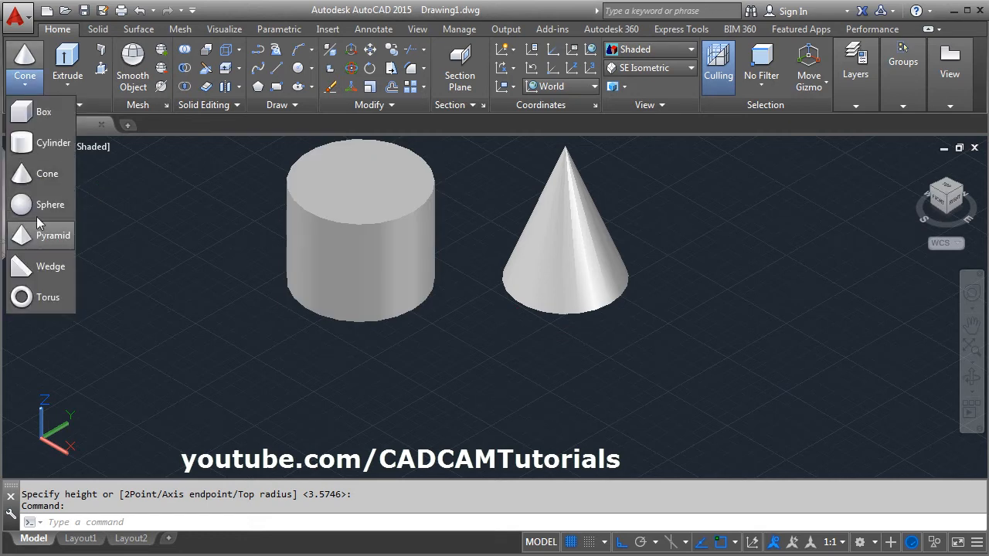
click(50, 204)
text(T)
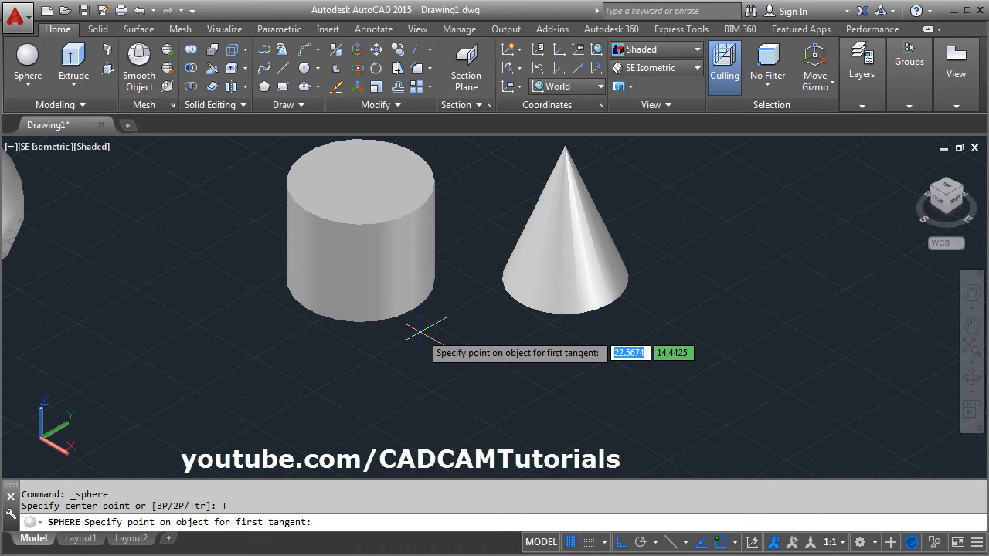
mouse_move(398, 321)
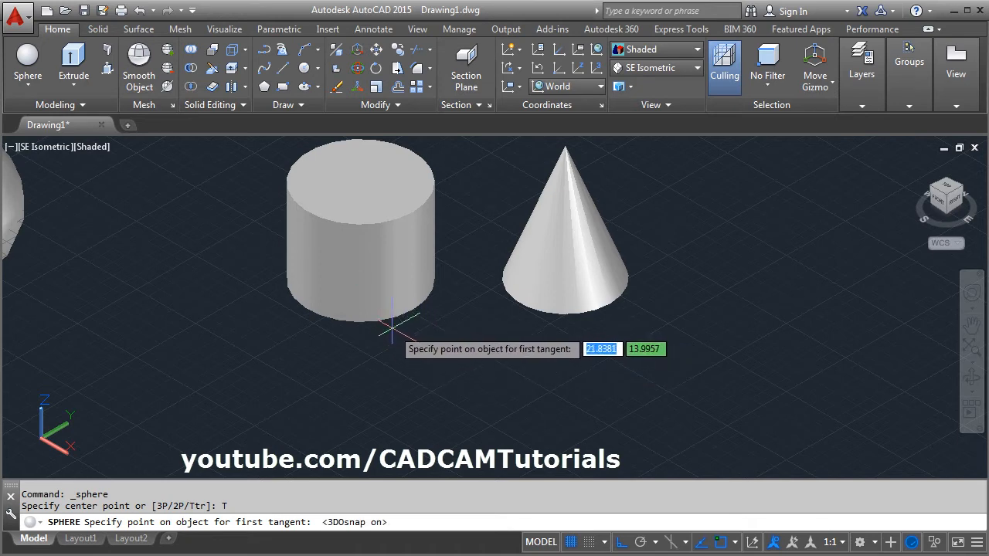
mouse_move(541, 320)
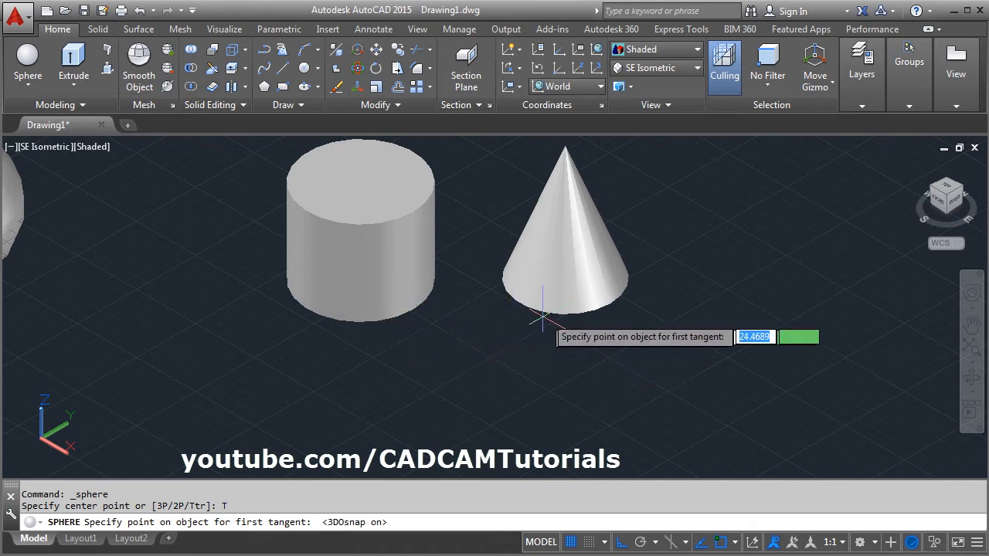
mouse_move(360, 280)
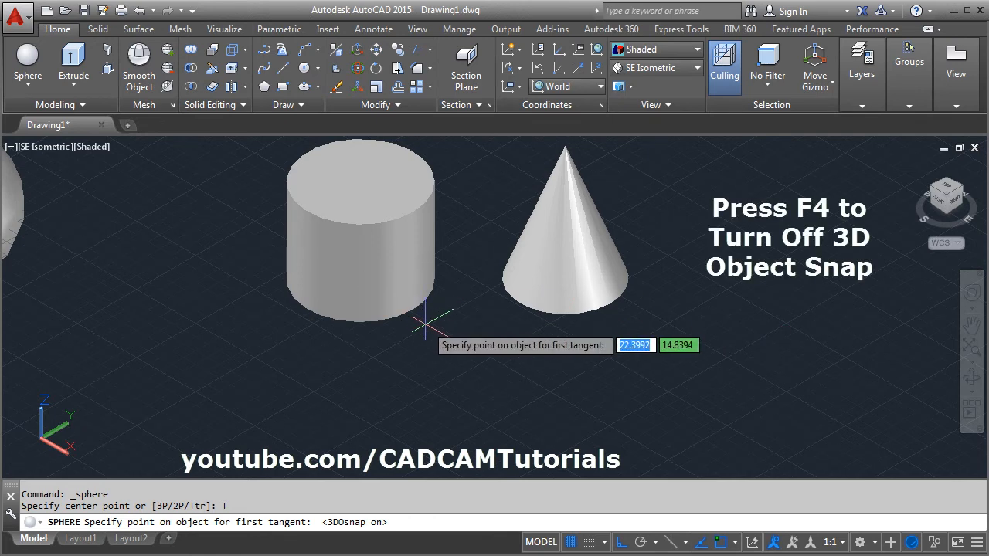
key(f4)
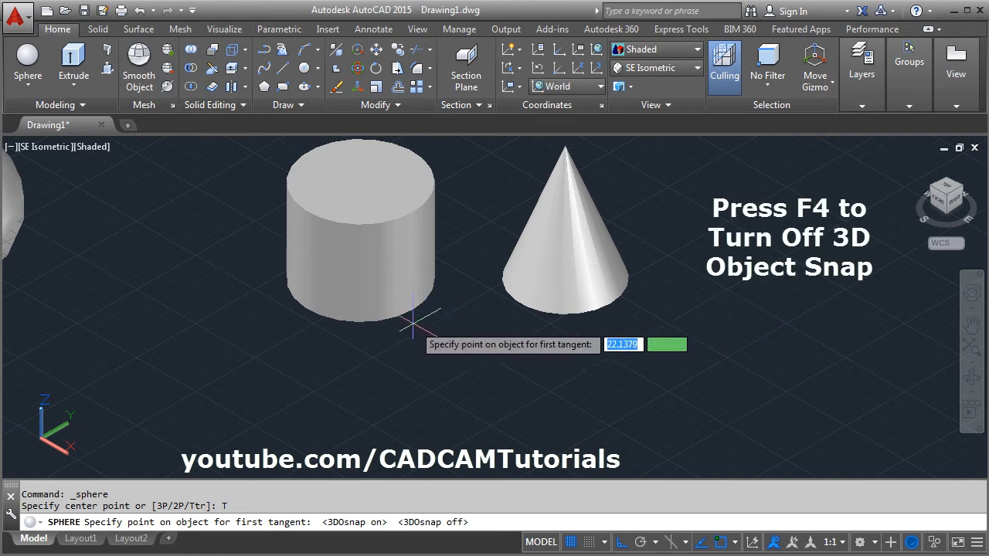
click(514, 313)
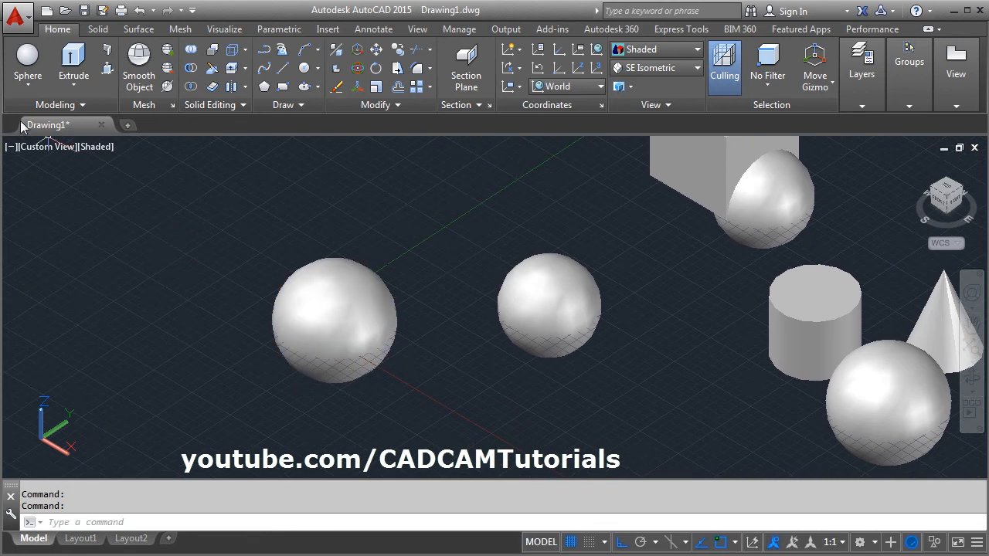
Draw a cylinder centred on the radius-3 sphere, sized with the Axis endpoint option.
click(28, 77)
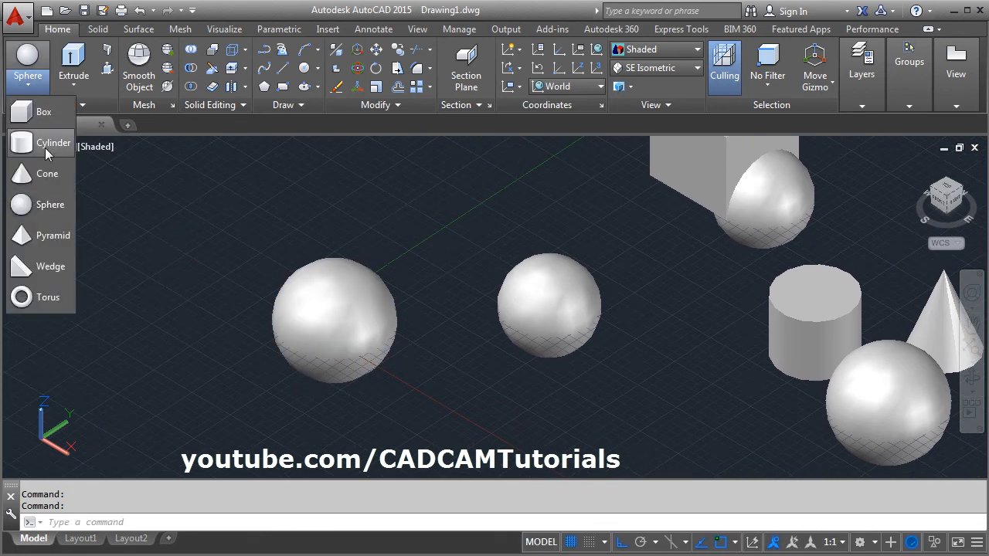
click(53, 142)
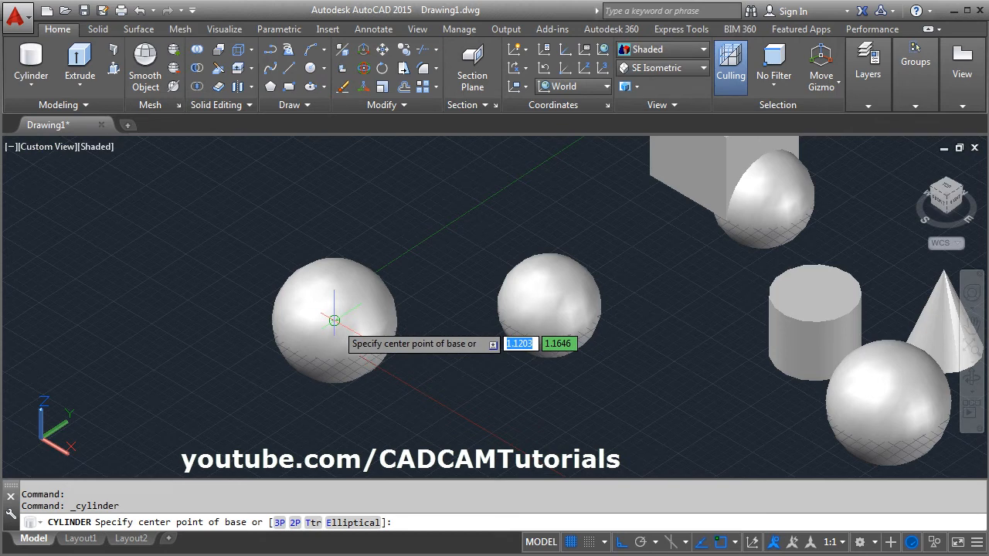
click(334, 320)
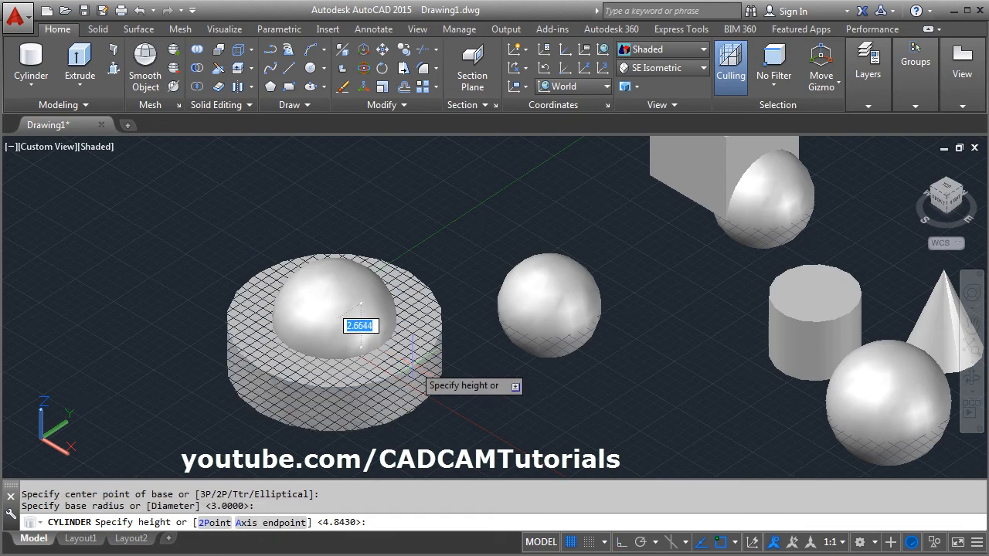
mouse_move(360, 381)
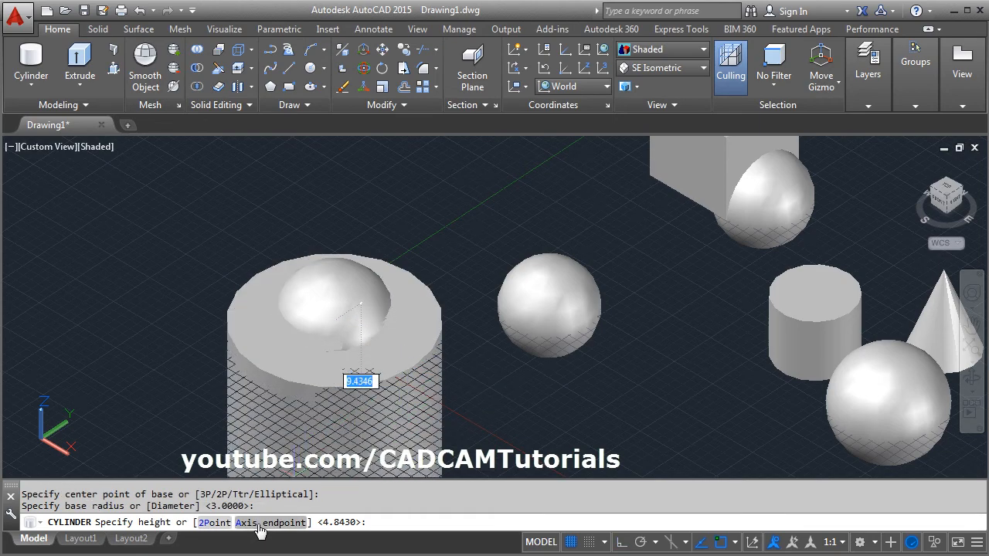
text(A)
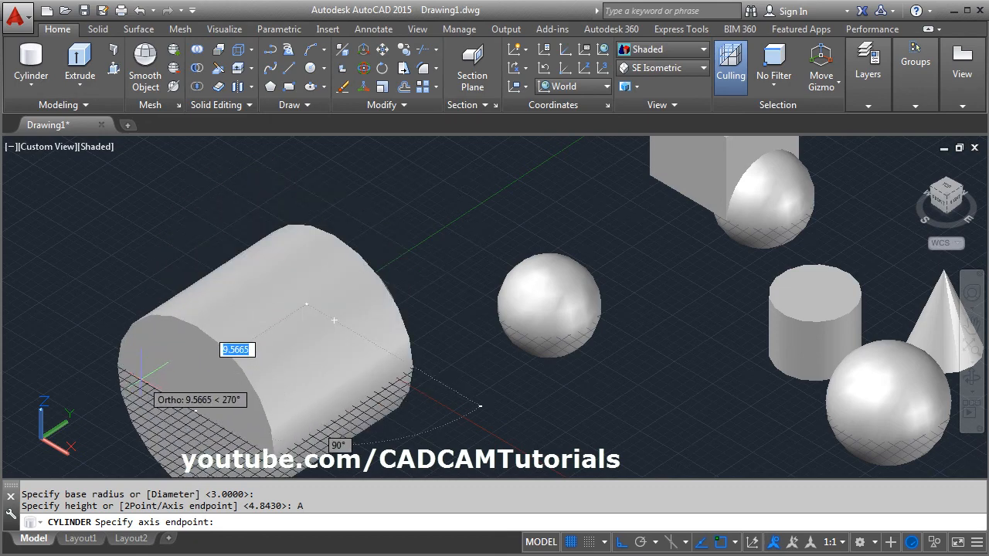
mouse_move(418, 267)
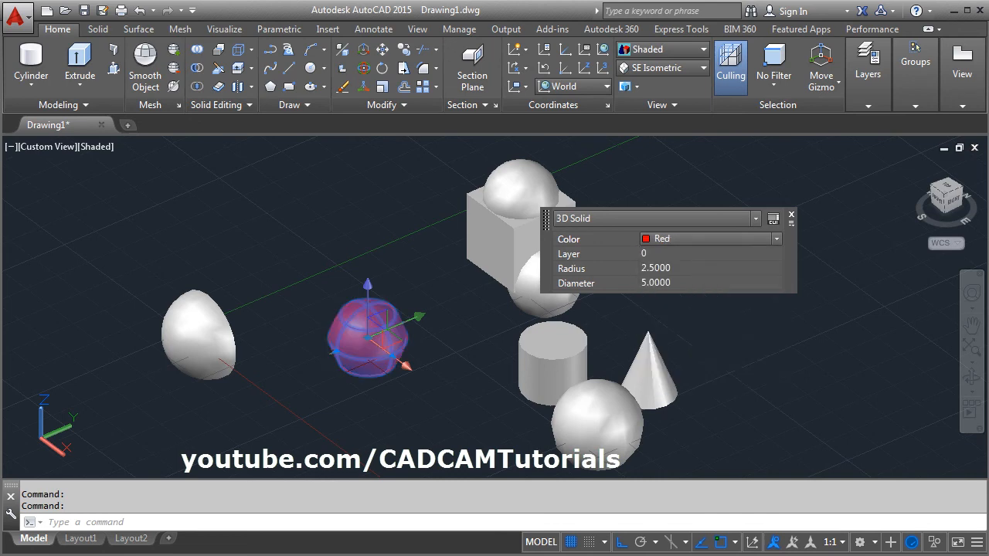
Deselect the diameter-5 sphere to show its new red colour.
key(escape)
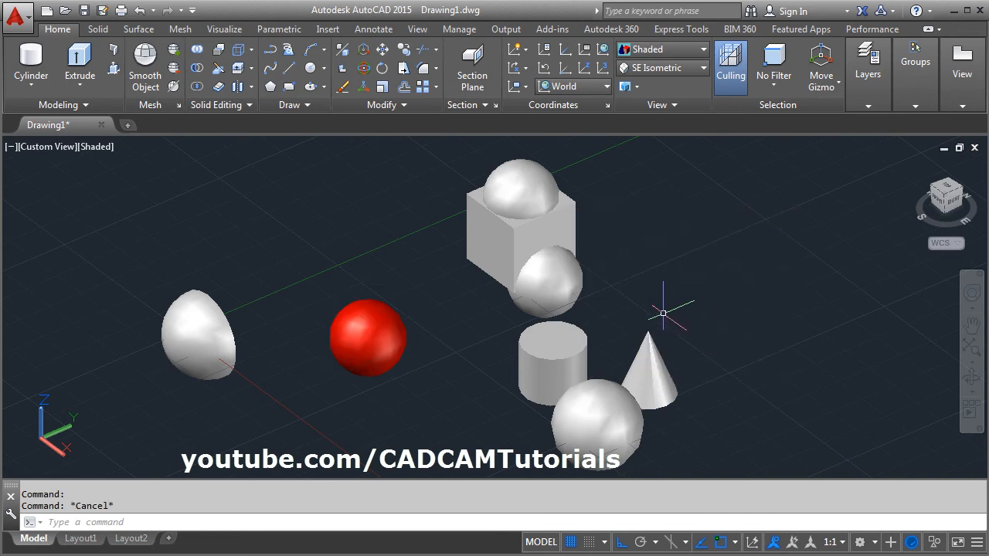